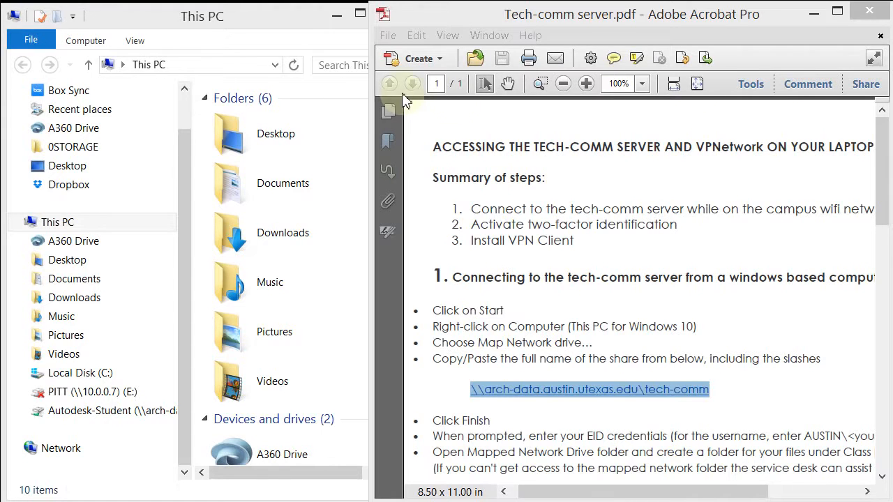
{"action": "mouse_move", "coordinate": [298, 28]}
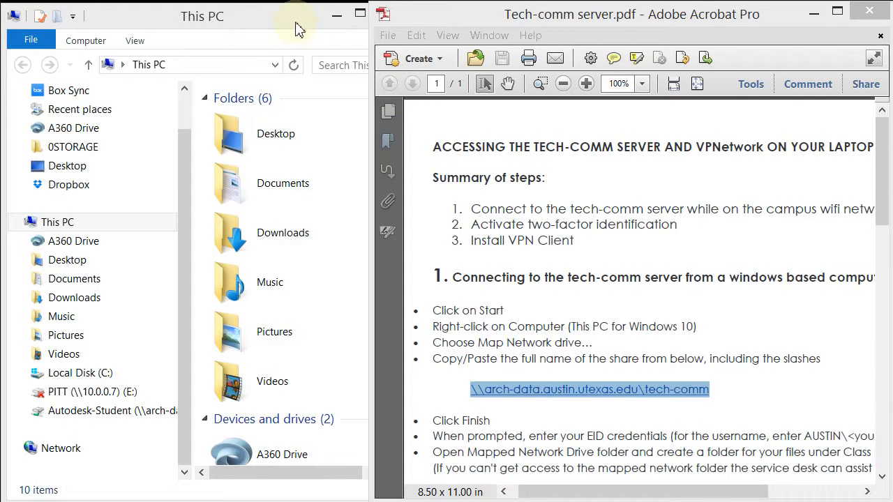
{"action": "mouse_move", "coordinate": [581, 363]}
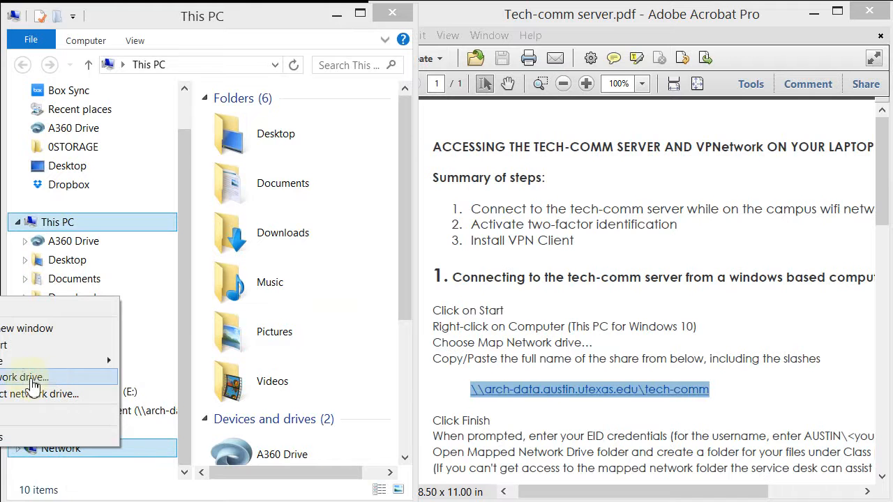
{"action": "mouse_move", "coordinate": [7, 383]}
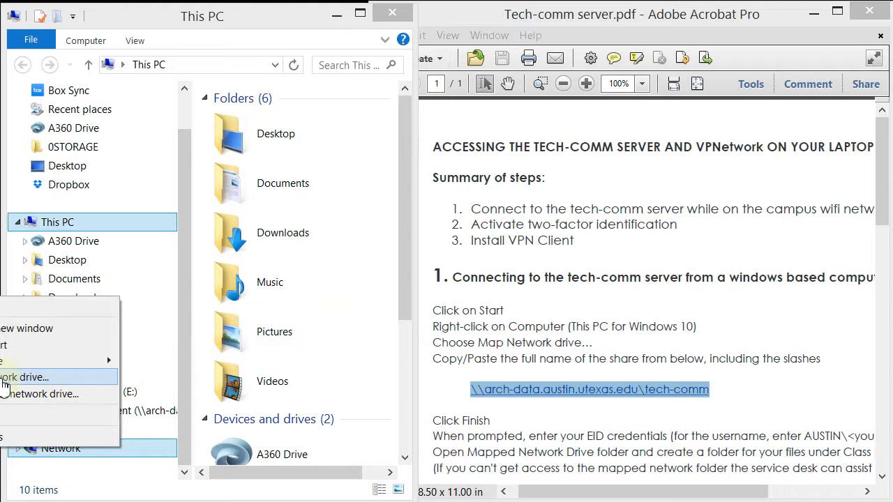
Start mapping a network drive to \\arch-data.austin.utexas.edu\tech-comm with different credentials enabled
{"action": "left_click", "coordinate": [28, 376]}
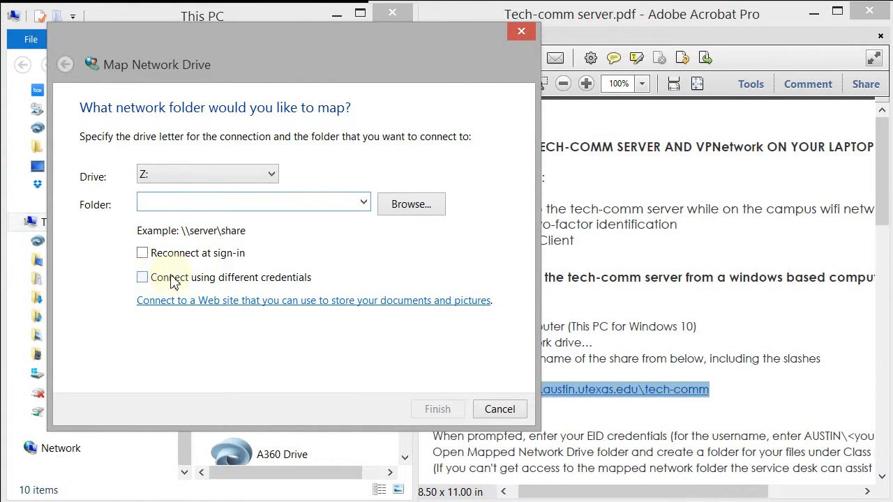
{"action": "left_click", "coordinate": [142, 276]}
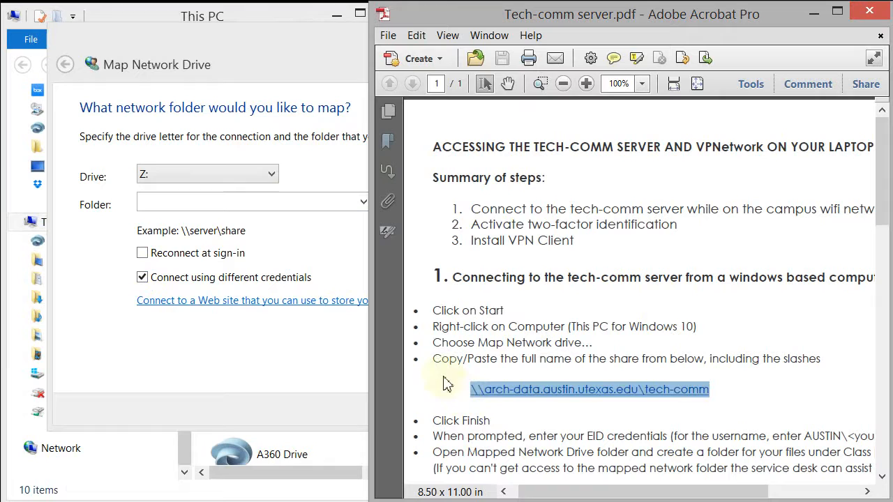
{"action": "left_click", "coordinate": [244, 204]}
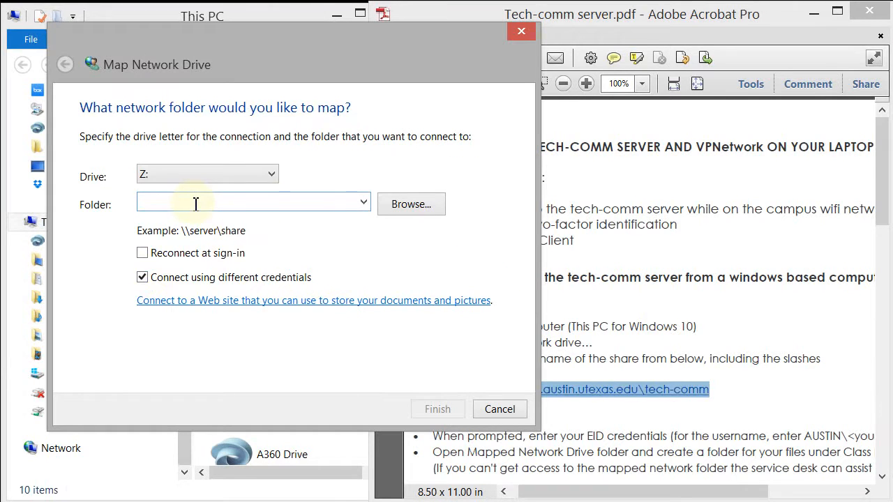
{"action": "type", "text": "\\\\arch-data.austin.utexas.edu\\tech-comm"}
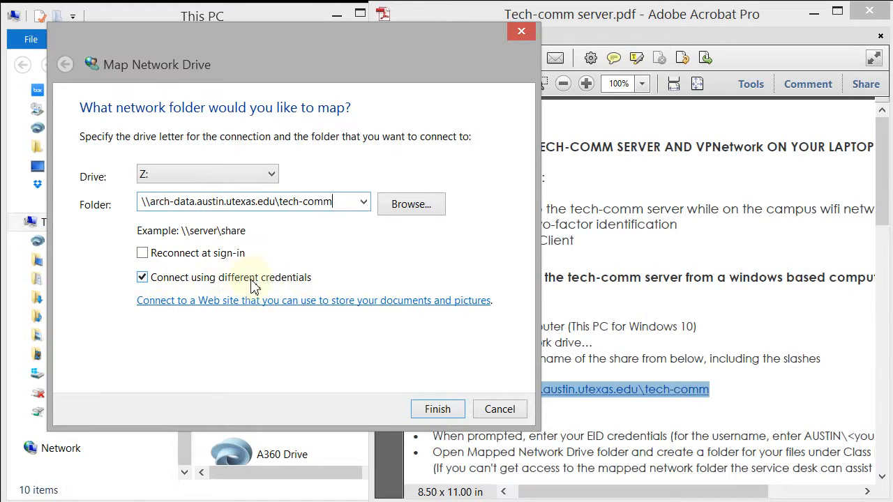
{"action": "mouse_move", "coordinate": [357, 286]}
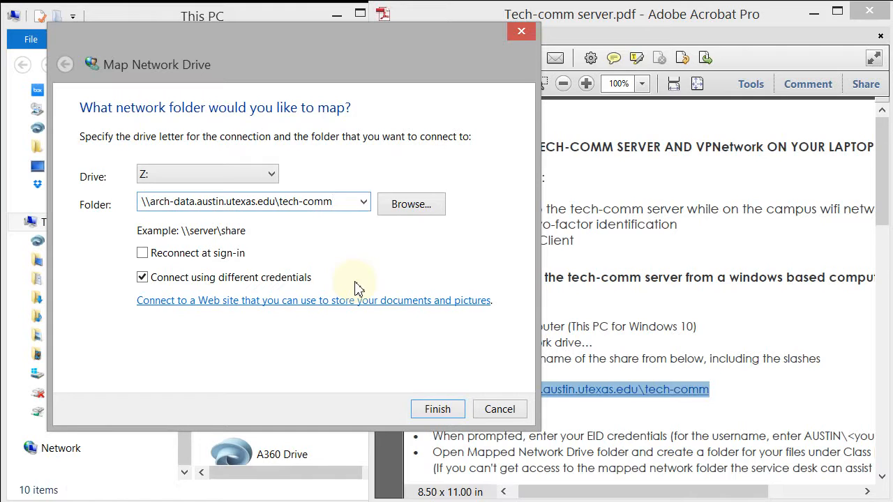
{"action": "mouse_move", "coordinate": [266, 288]}
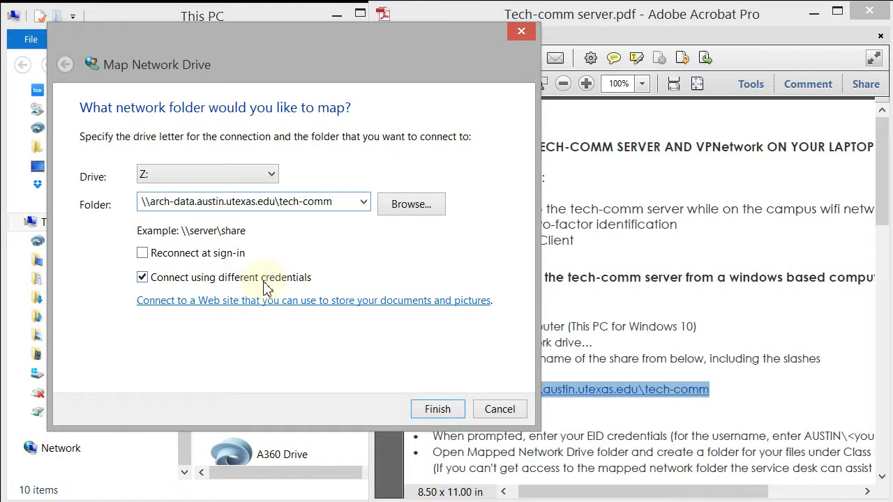
{"action": "mouse_move", "coordinate": [438, 408]}
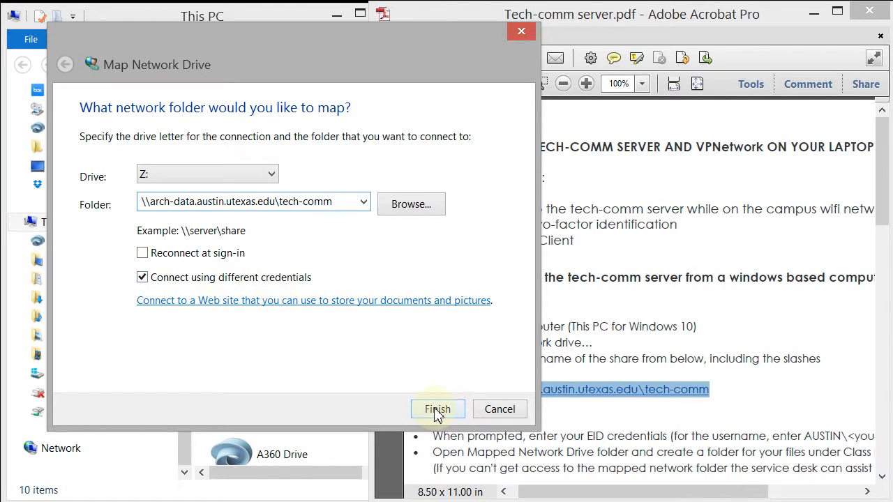
Submit the mapping so the arch-data.austin.utexas.edu sign-in prompt appears, ready for a user name
{"action": "left_click", "coordinate": [437, 408]}
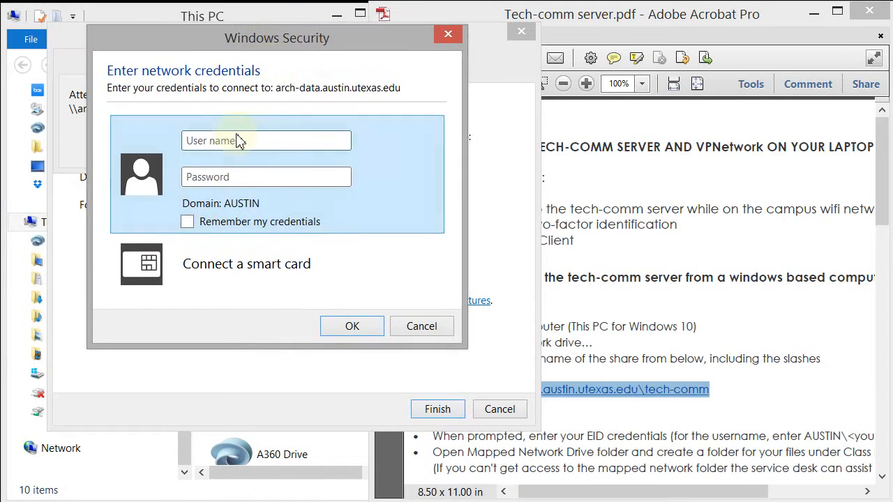
{"action": "left_click", "coordinate": [266, 140]}
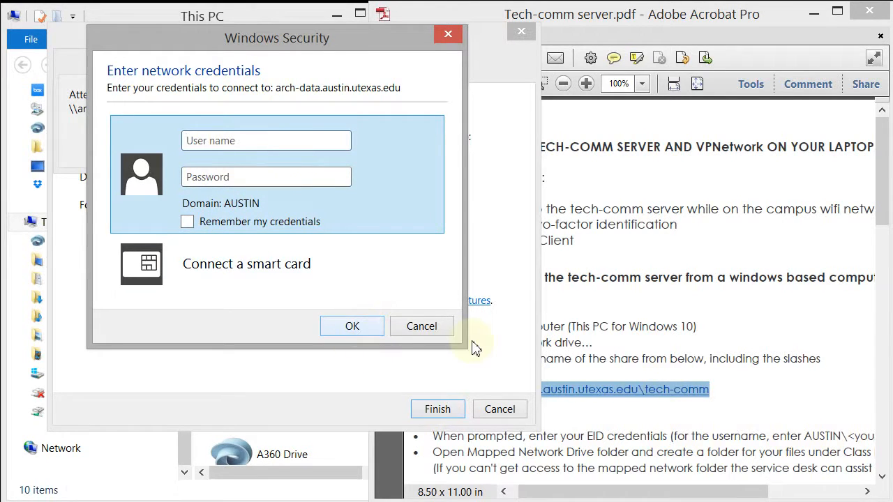
{"action": "mouse_move", "coordinate": [440, 334]}
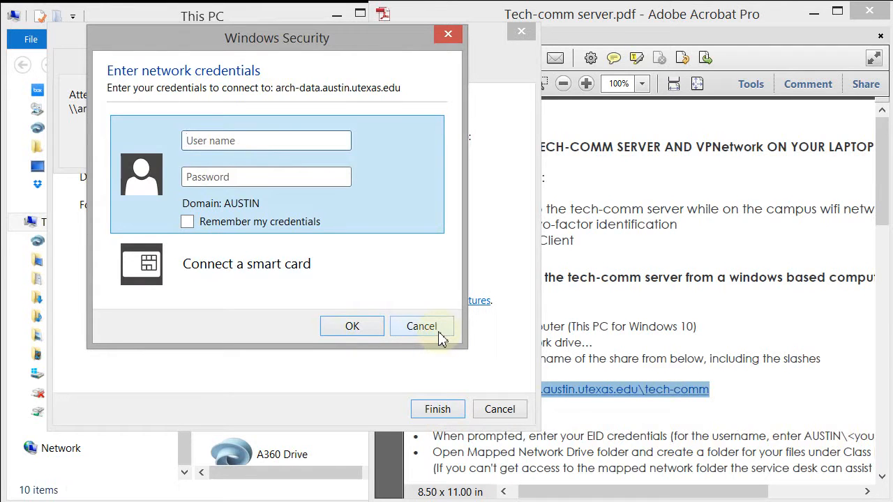
Cancel the sign-in, drop the different-credentials option and finish mapping tech-comm as Z:
{"action": "left_click", "coordinate": [421, 326]}
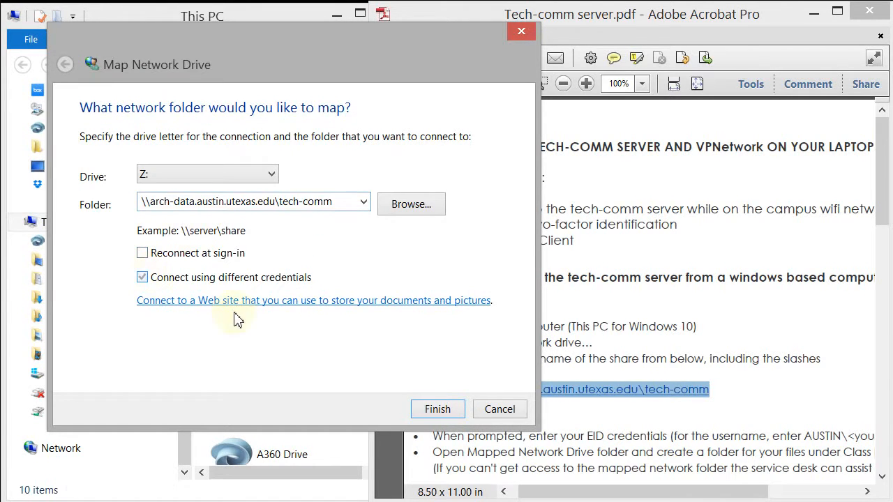
{"action": "left_click", "coordinate": [142, 277]}
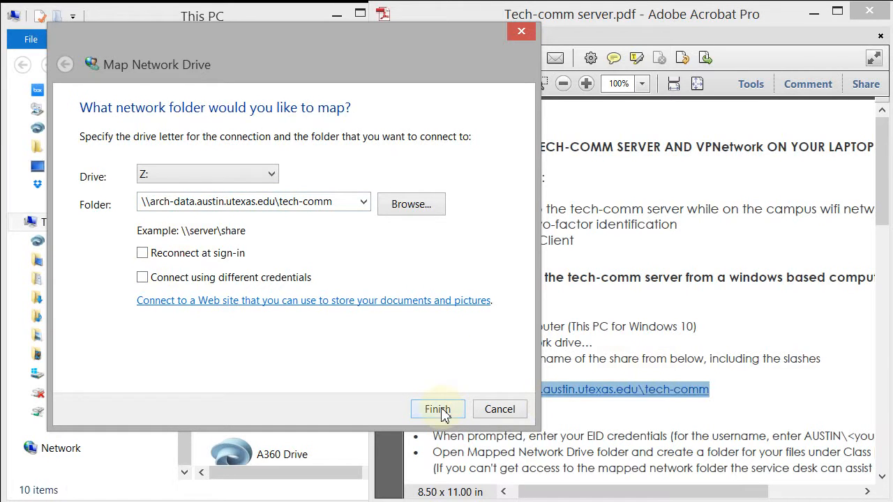
{"action": "left_click", "coordinate": [437, 409]}
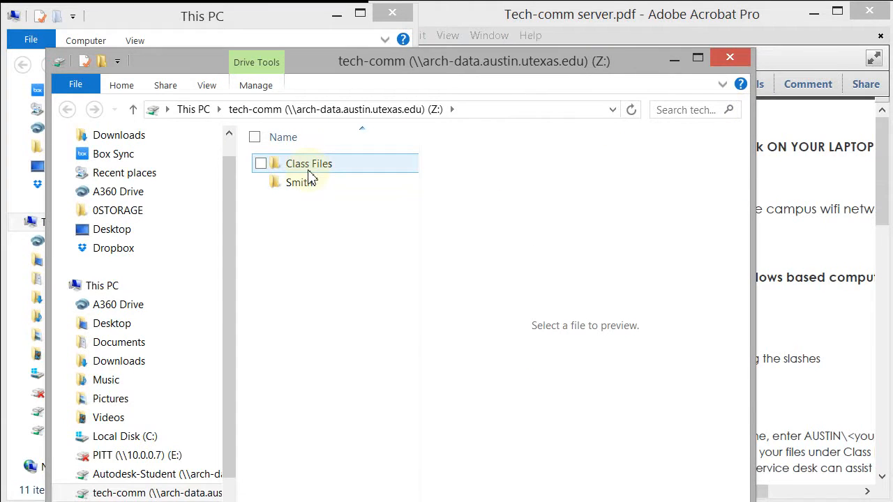
Browse the Class Files and Smith folders on drive Z:, returning to its root
{"action": "double_click", "coordinate": [308, 163]}
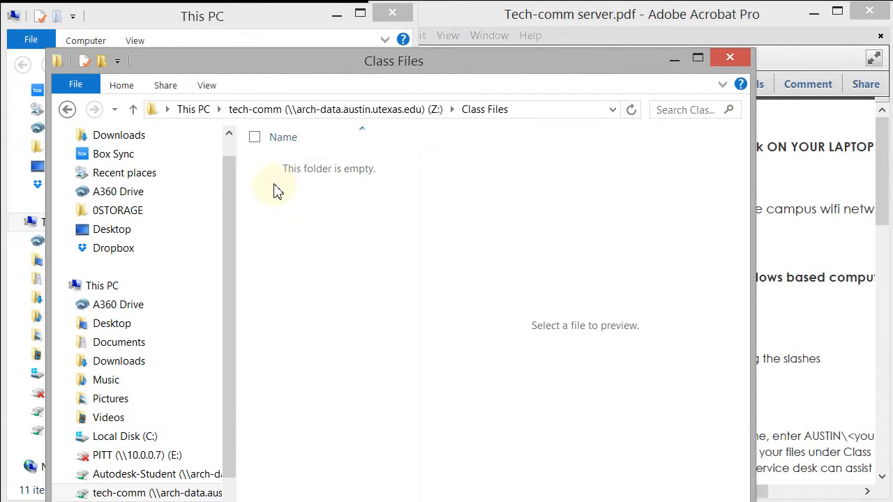
{"action": "mouse_move", "coordinate": [282, 209]}
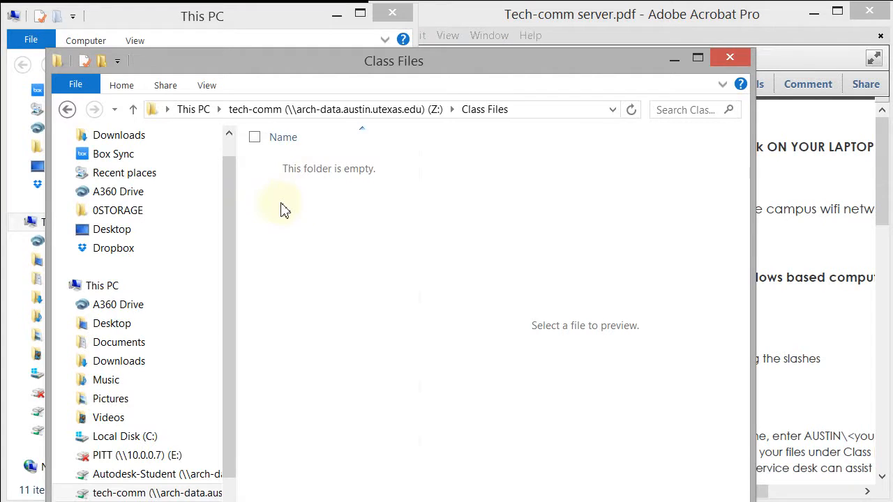
{"action": "mouse_move", "coordinate": [293, 184]}
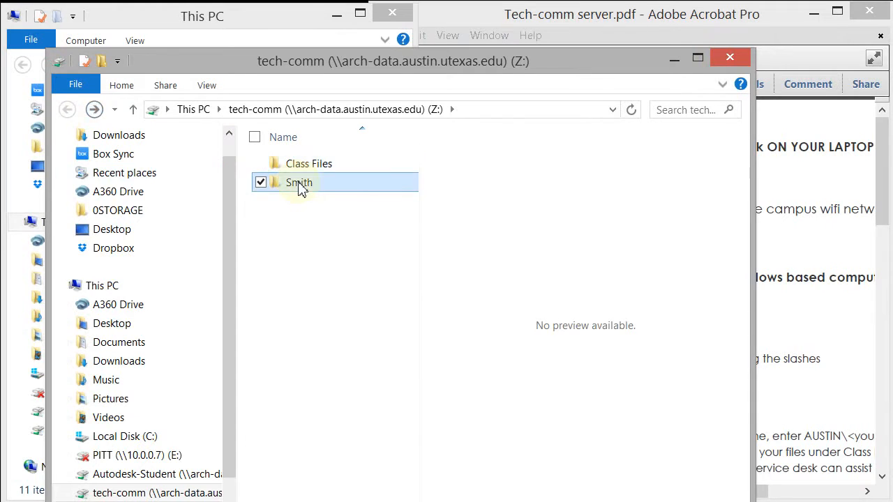
{"action": "double_click", "coordinate": [298, 182]}
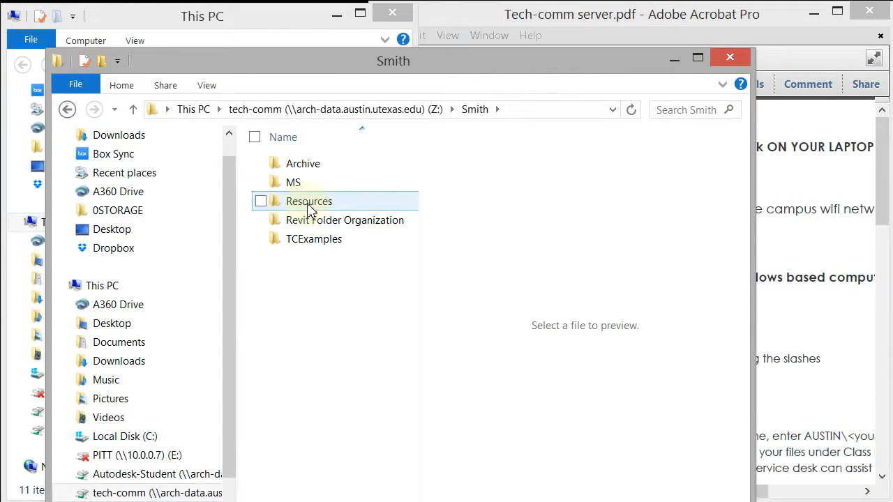
{"action": "mouse_move", "coordinate": [304, 251]}
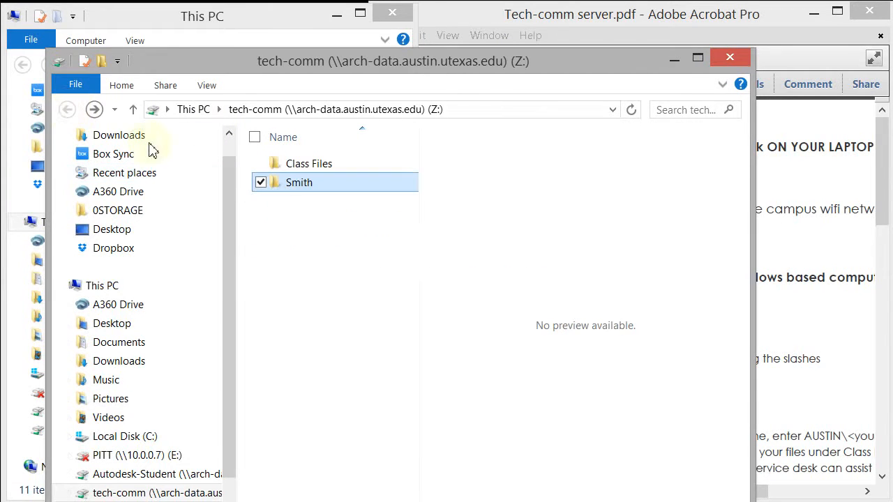
{"action": "double_click", "coordinate": [308, 163]}
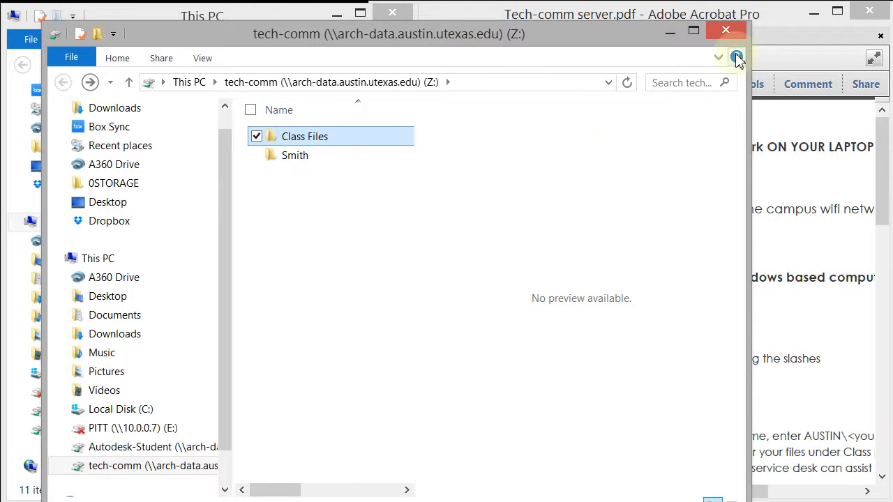
{"action": "mouse_move", "coordinate": [725, 32]}
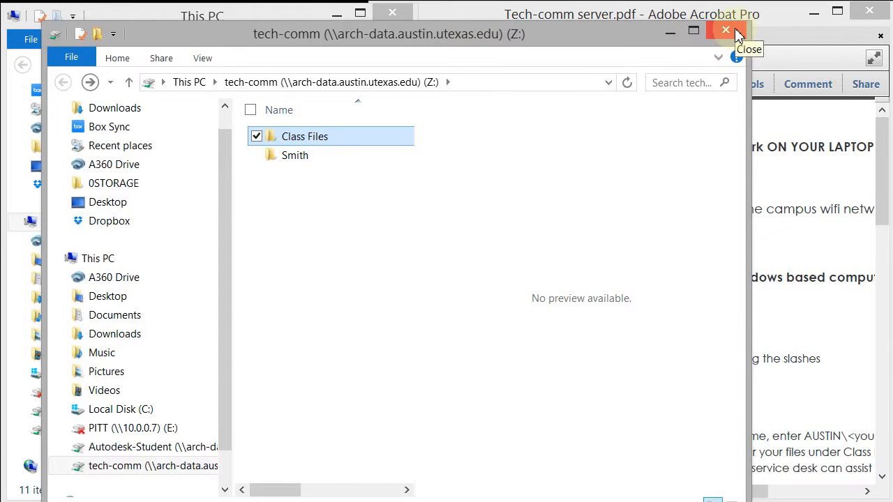
Close the Z: window and scroll the handout to its two-factor and VPN client steps
{"action": "left_click", "coordinate": [722, 30]}
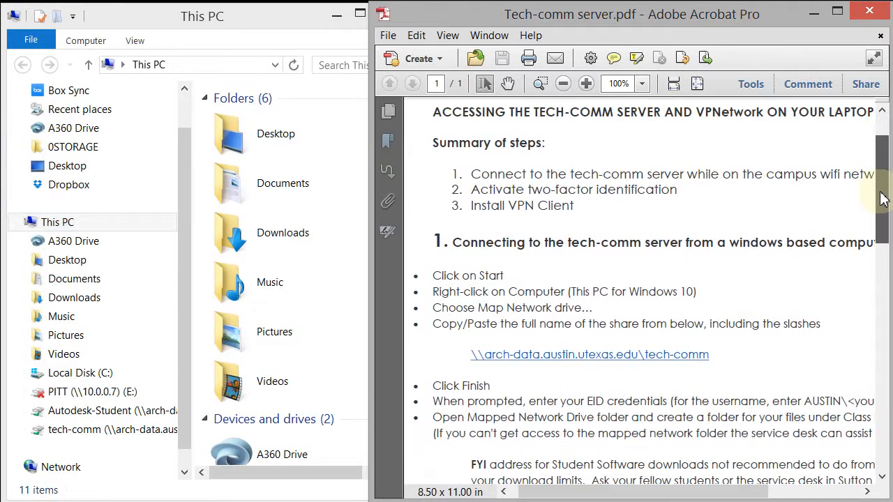
{"action": "scroll", "scroll_direction": "down", "scroll_amount": 3}
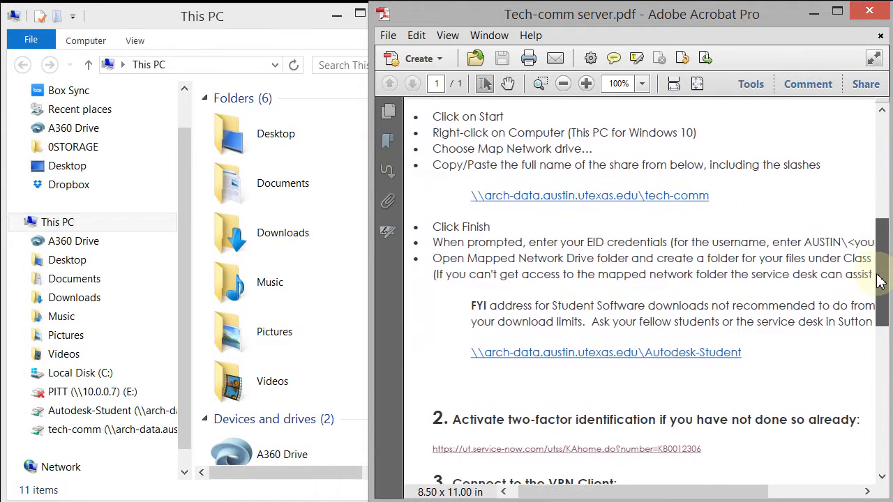
{"action": "scroll", "scroll_direction": "down", "scroll_amount": 3}
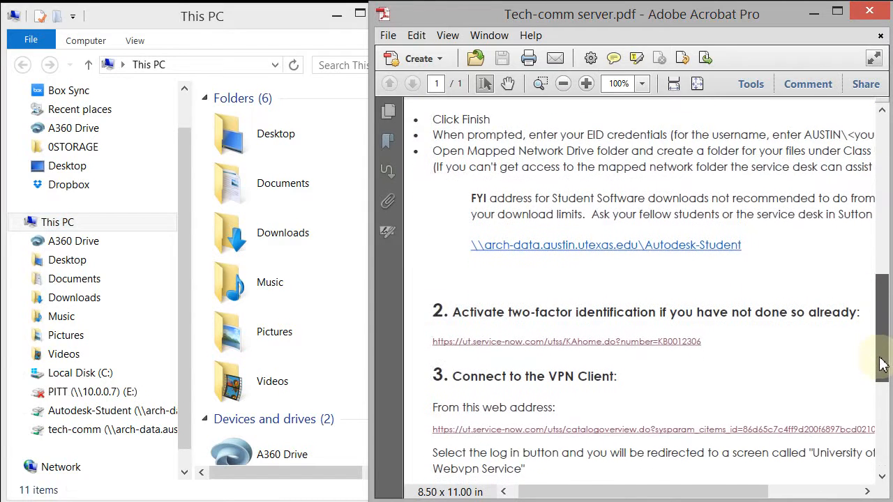
{"action": "scroll", "scroll_direction": "down", "scroll_amount": 3}
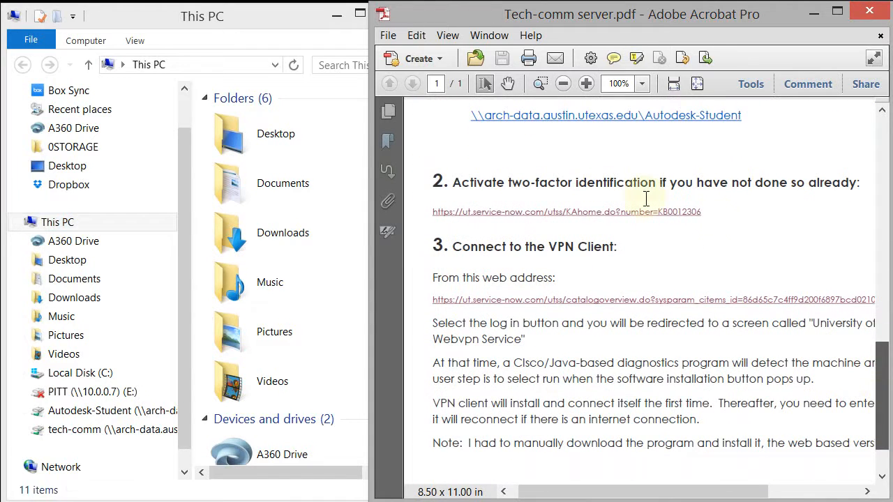
{"action": "mouse_move", "coordinate": [617, 221]}
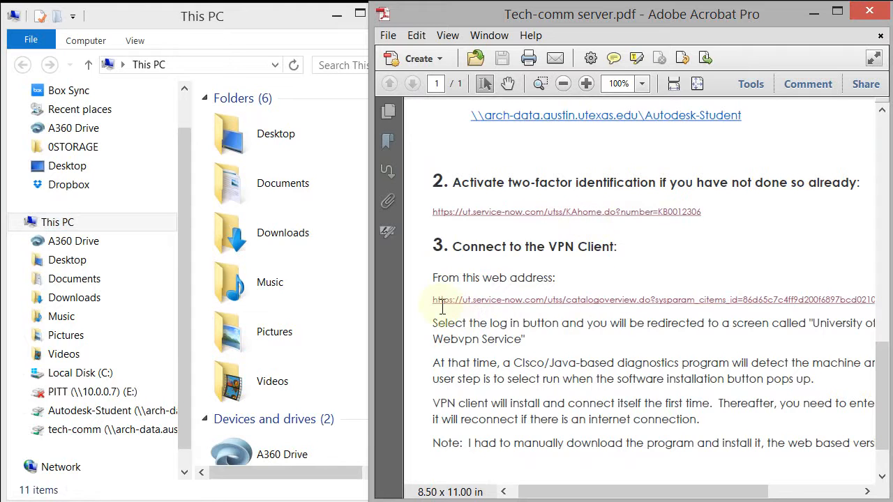
{"action": "mouse_move", "coordinate": [633, 289]}
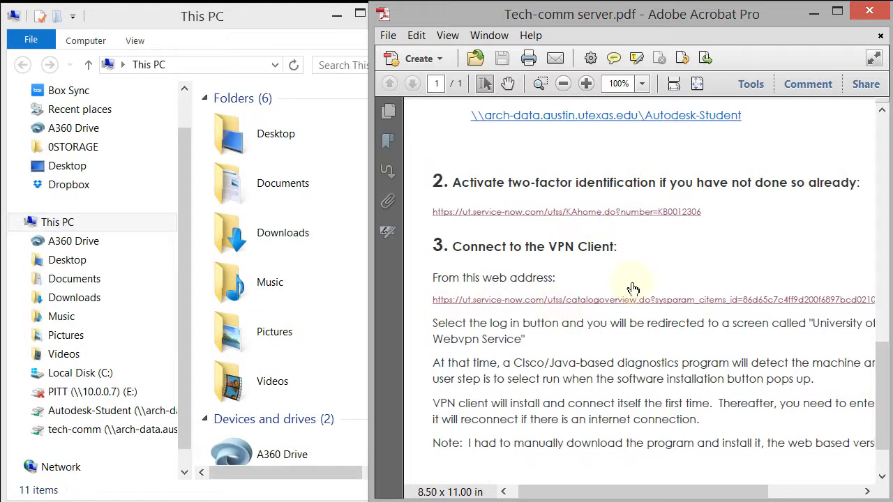
{"action": "mouse_move", "coordinate": [572, 396]}
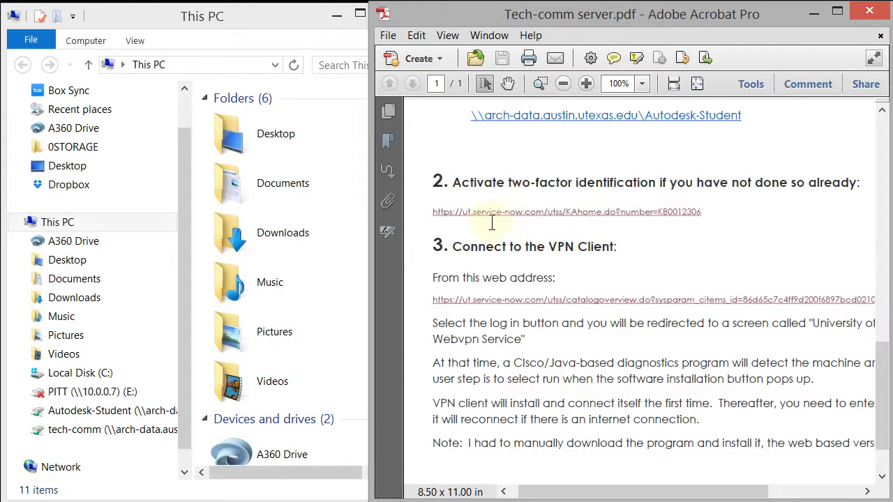
{"action": "mouse_move", "coordinate": [464, 218]}
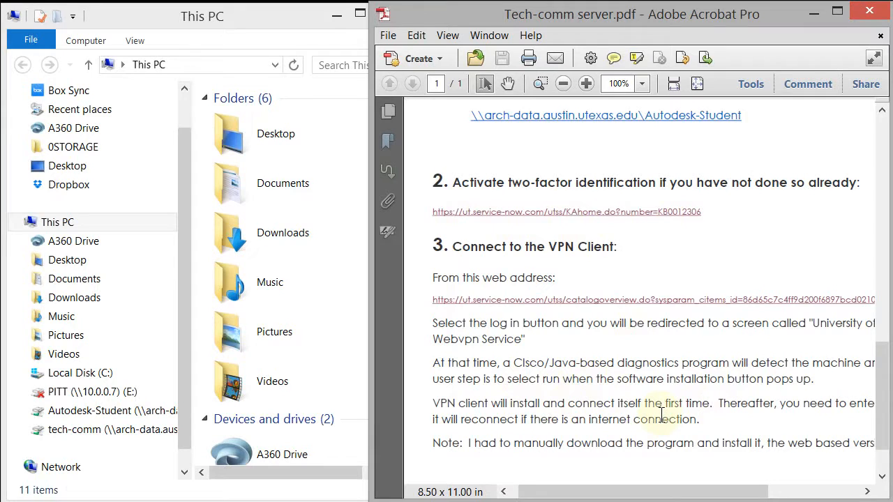
{"action": "mouse_move", "coordinate": [685, 272]}
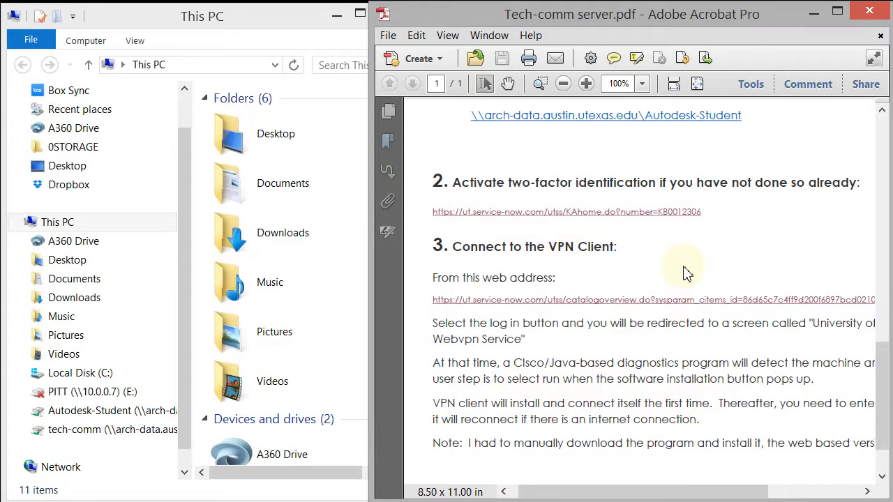